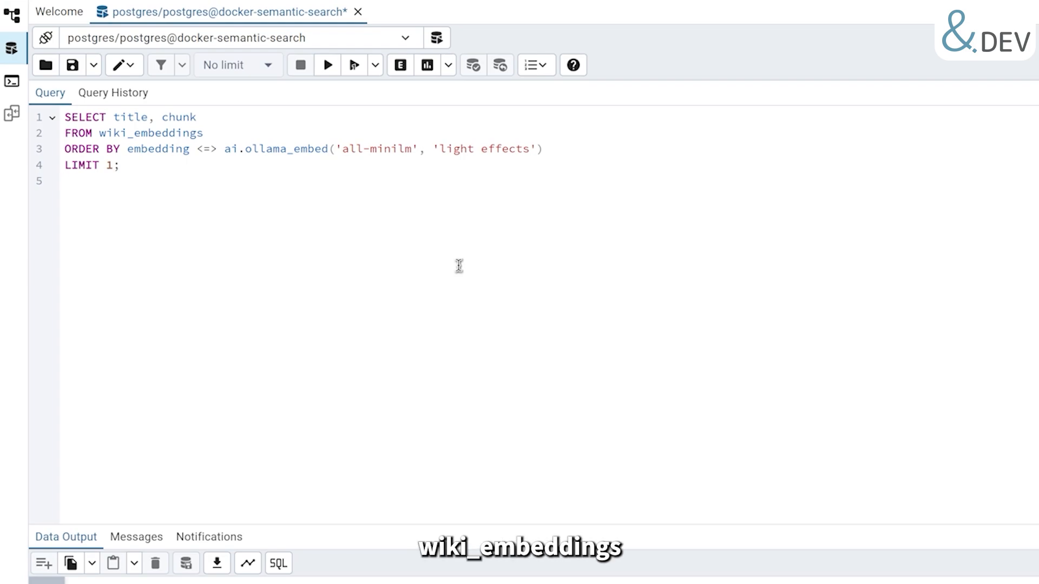
Import the products from products.csv with the load_csv_data management command.
{"action": "left_click", "coordinate": [327, 64]}
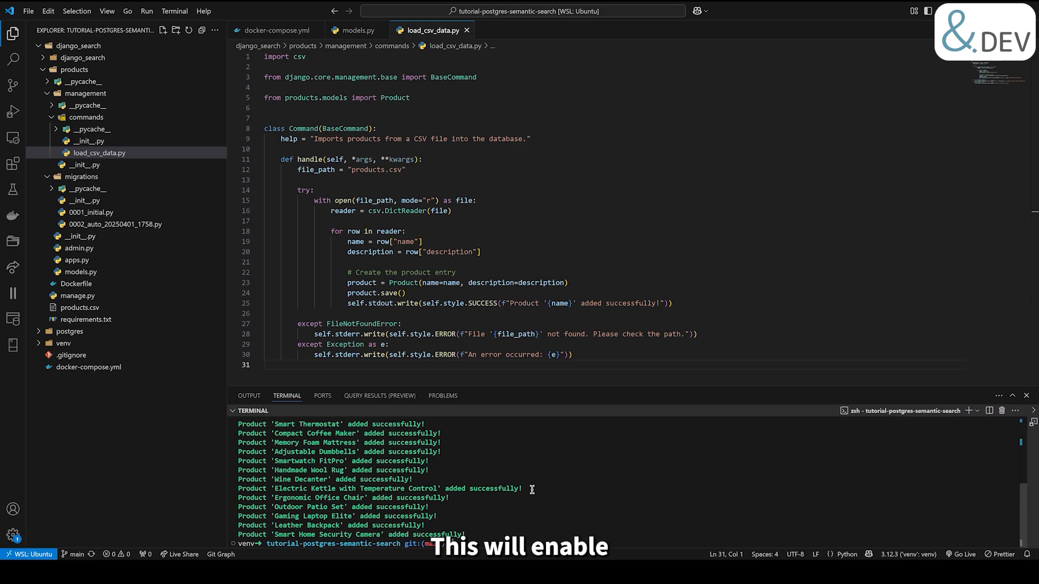
Open migrations/0002_auto_20250401_1758.py to show the create_vectorizer RunSQL for product descriptions.
{"action": "left_click", "coordinate": [114, 224]}
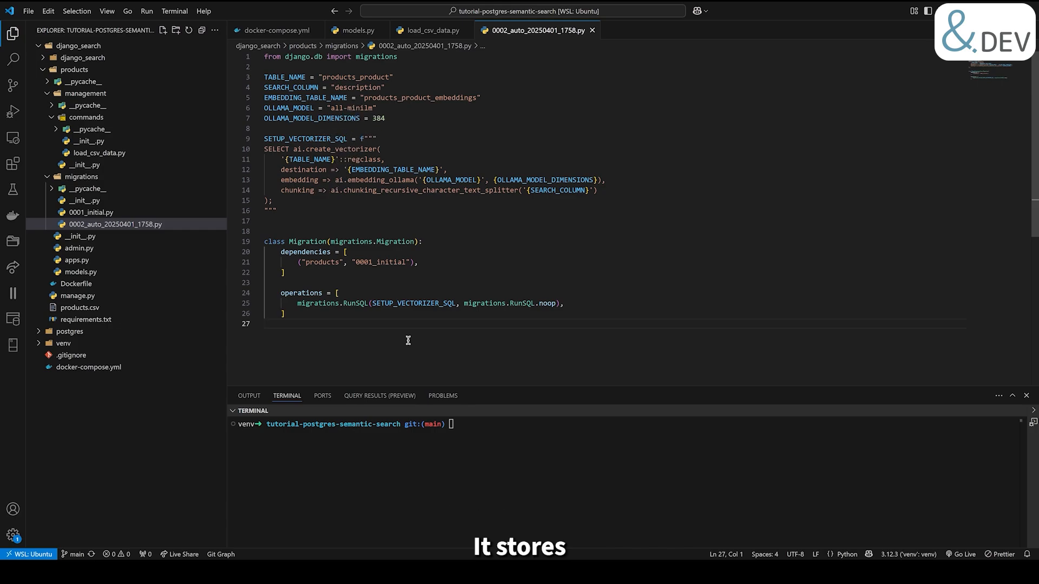